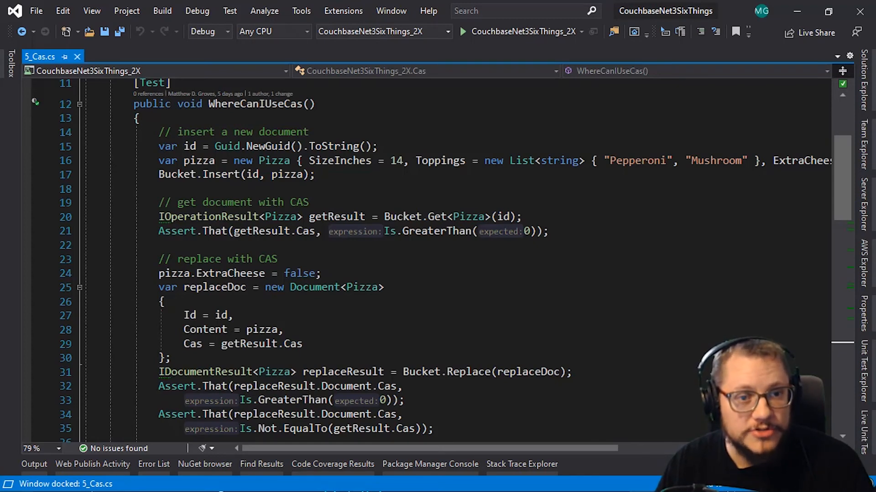
{"action": "scroll", "scroll_direction": "down", "scroll_amount": 3}
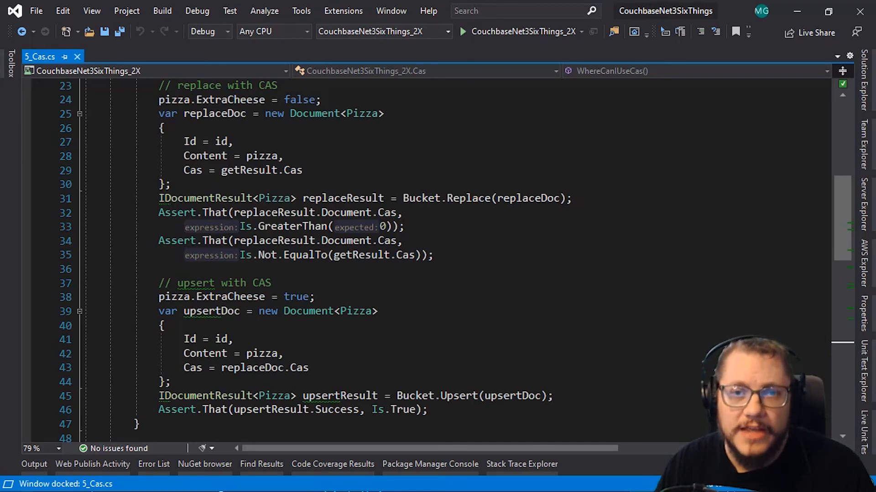
{"action": "scroll", "scroll_direction": "down", "scroll_amount": 3}
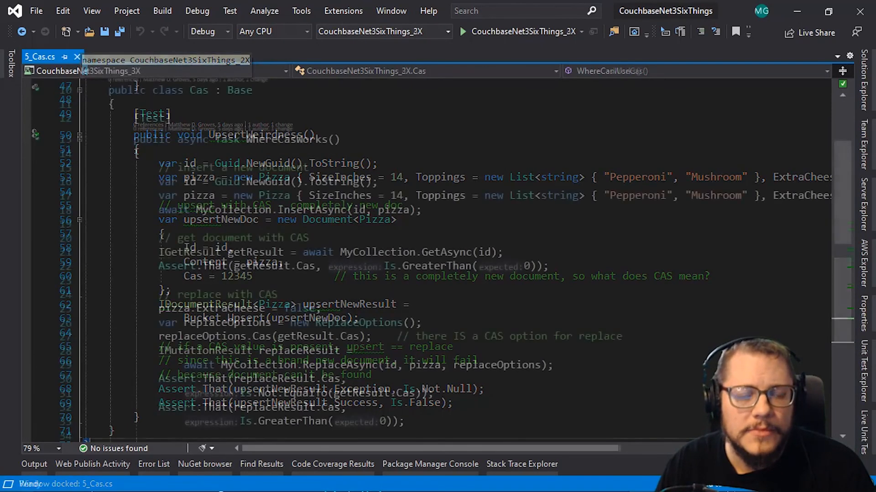
{"action": "scroll", "scroll_direction": "up", "scroll_amount": 3}
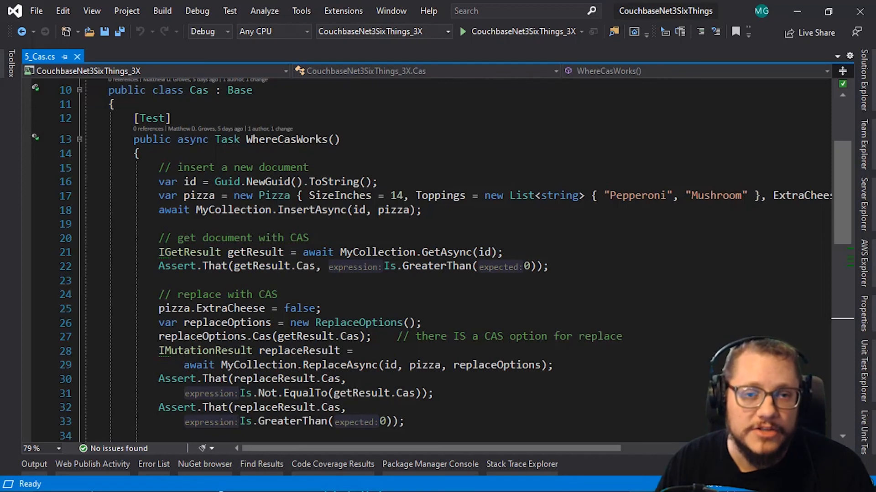
{"action": "scroll", "scroll_direction": "down", "scroll_amount": 3}
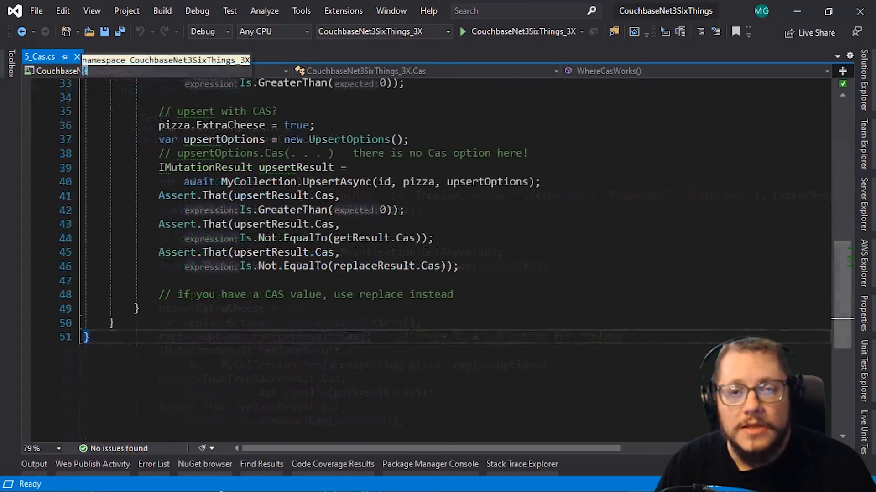